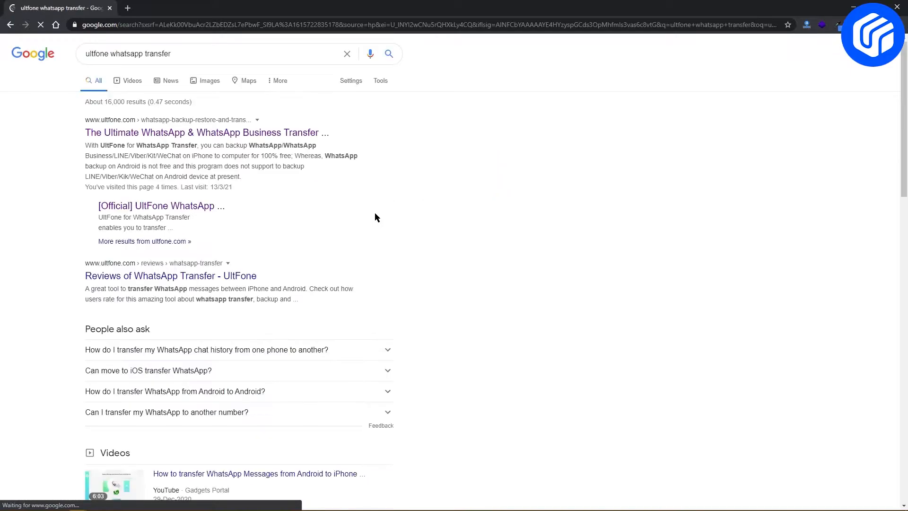
Open the 'The Ultimate WhatsApp & WhatsApp Business Transfer' UltFone result from Google.
left_click(205, 132)
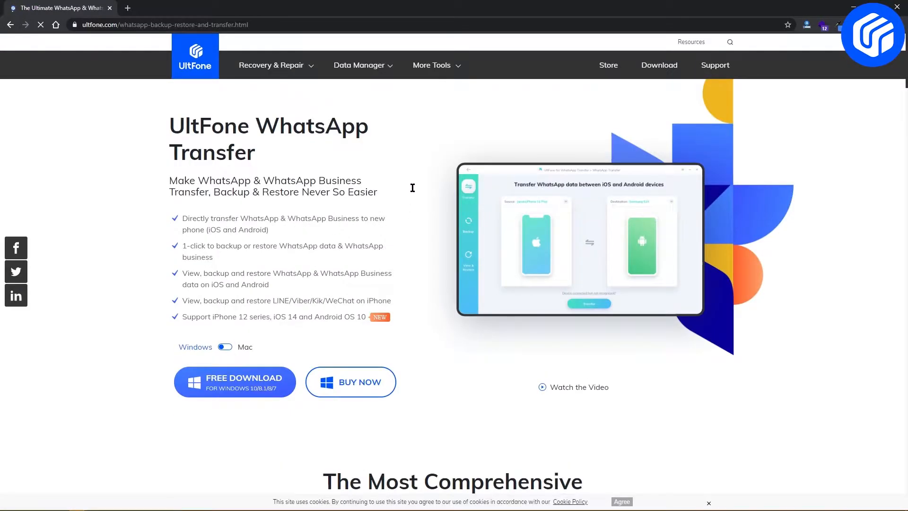
Scroll through the product page's transfer, backup and restore feature sections.
scroll("down", 3)
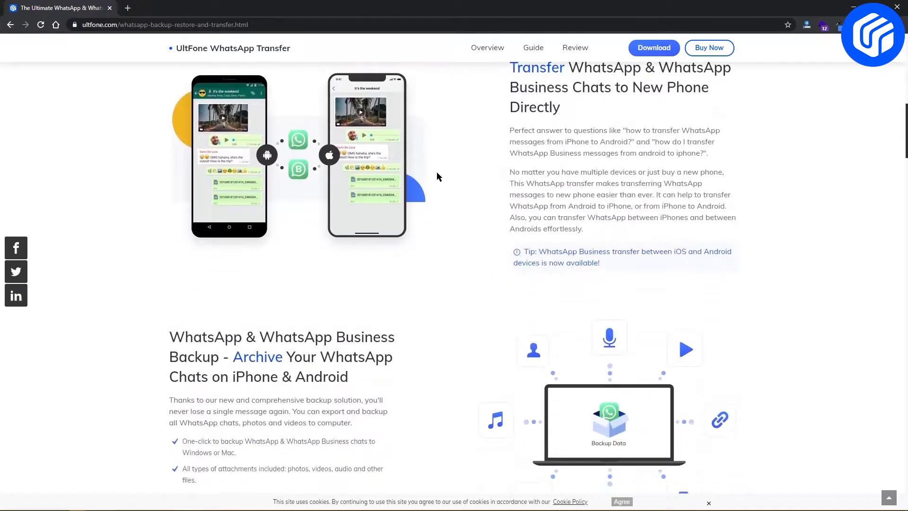
scroll("down", 3)
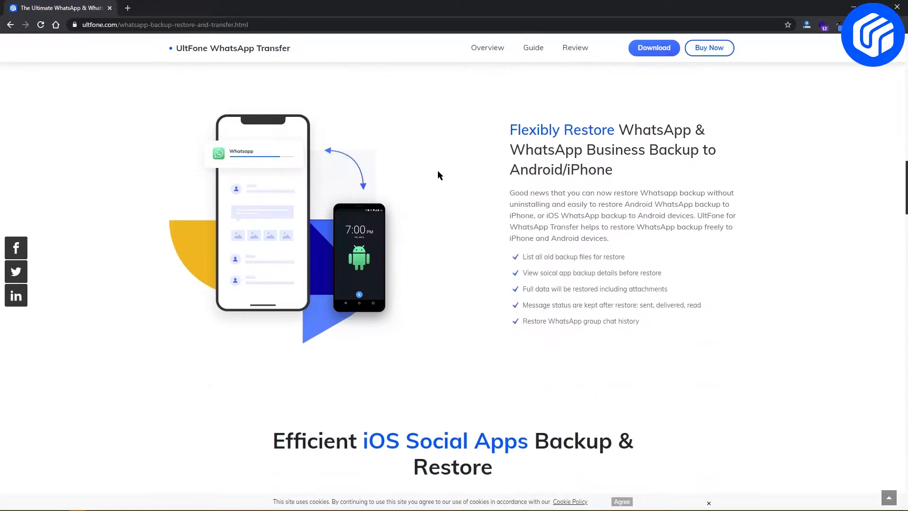
scroll("up", 3)
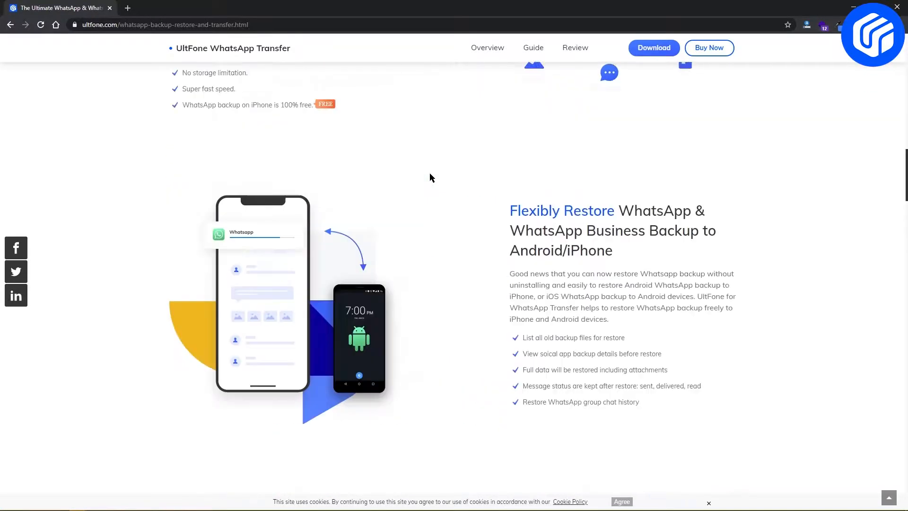
scroll("up", 3)
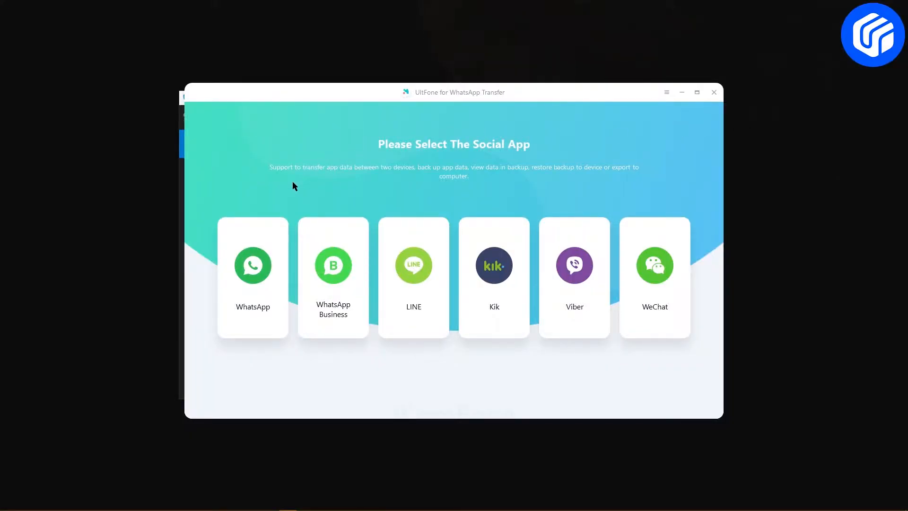
Choose the WhatsApp card on the Select The Social App screen.
left_click(252, 277)
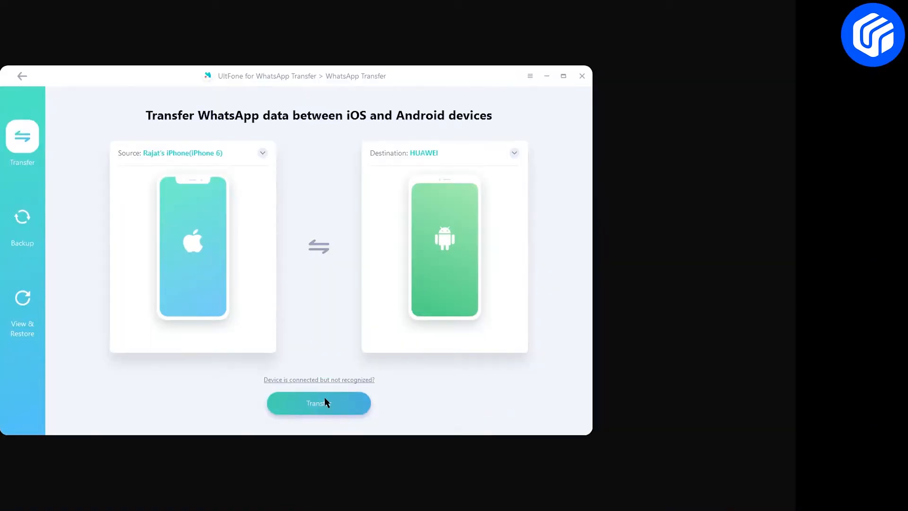
Start the iPhone-to-Huawei WhatsApp transfer, accepting the overwrite warning so backup begins.
left_click(319, 403)
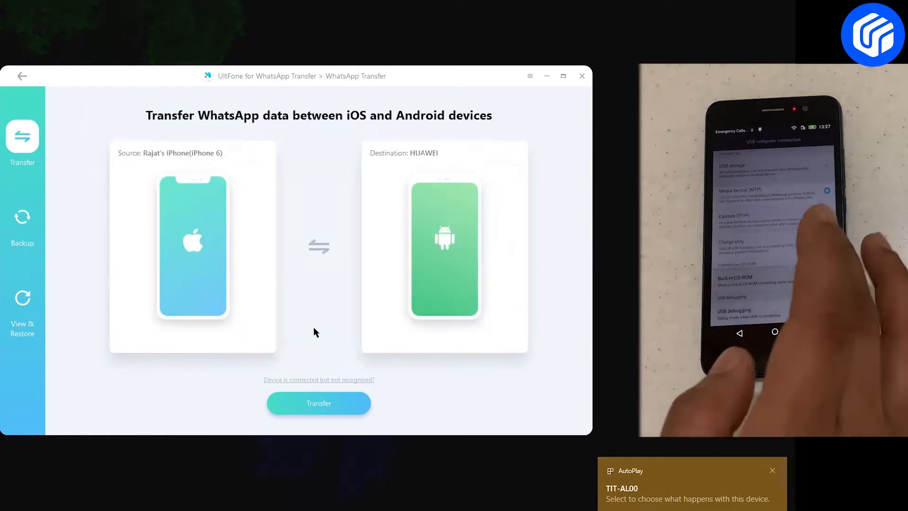
left_click(319, 403)
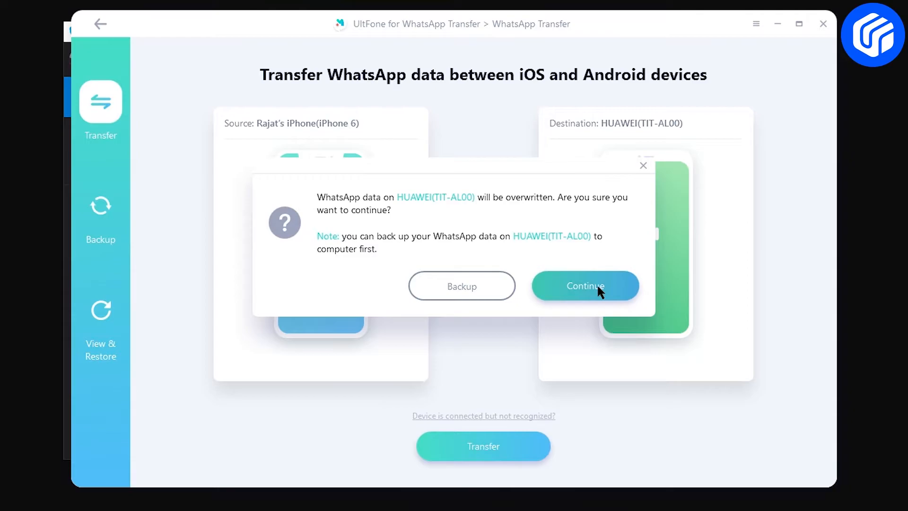
left_click(585, 286)
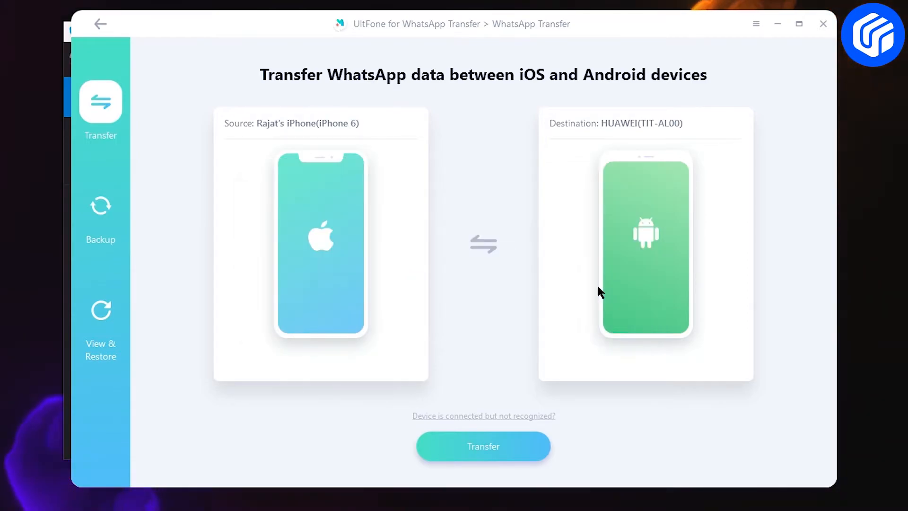
left_click(484, 446)
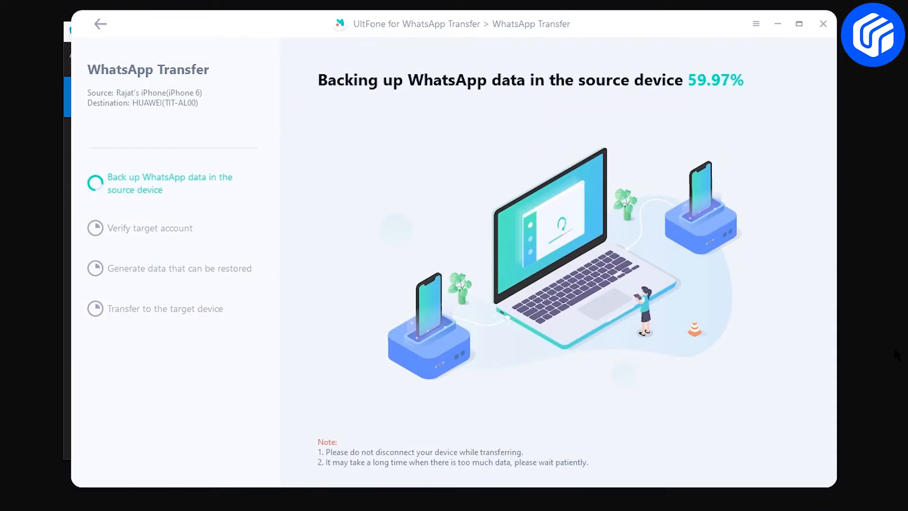